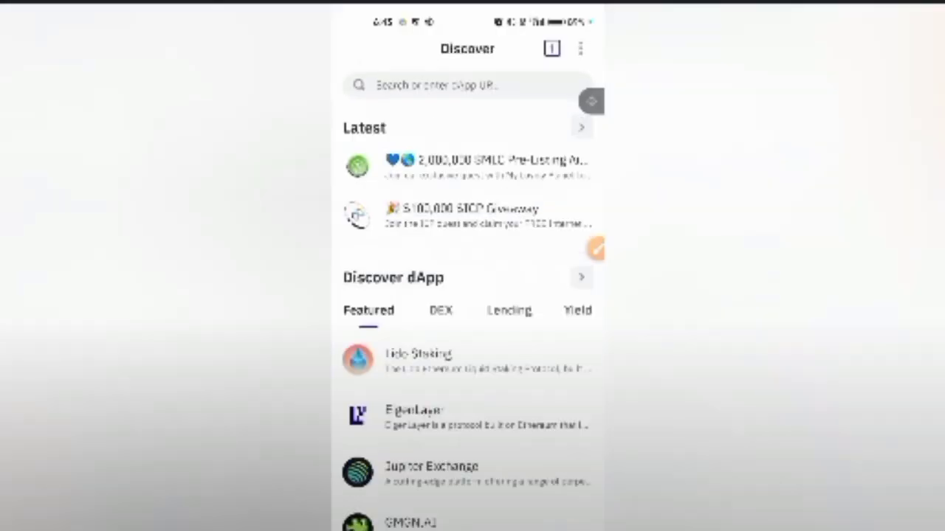
# Find PancakeSwap on the Discover tab and open pancakeswap.finance in the dApp browser.
pyautogui.click(441, 310)
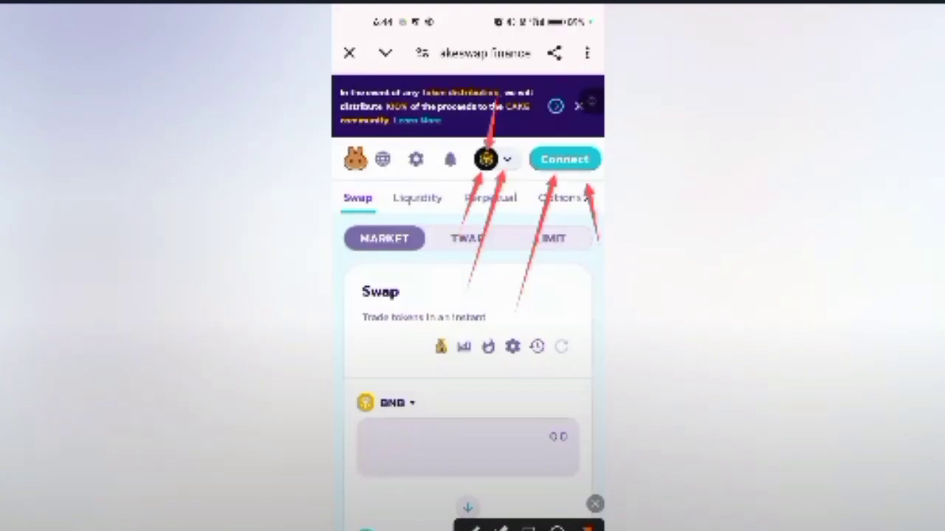
# Pick a wallet from PancakeSwap's Connect Wallet list, returning to Discover's third-party DApp notice.
pyautogui.click(564, 159)
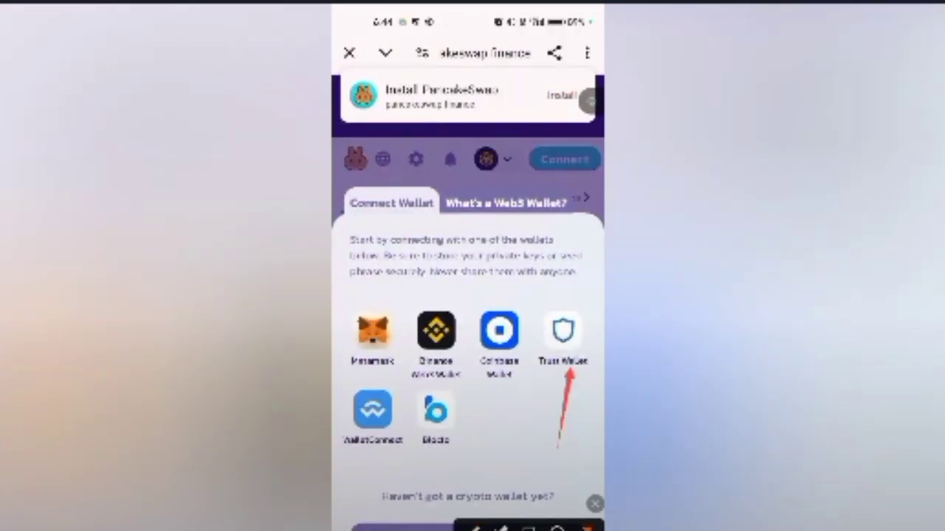
pyautogui.click(563, 338)
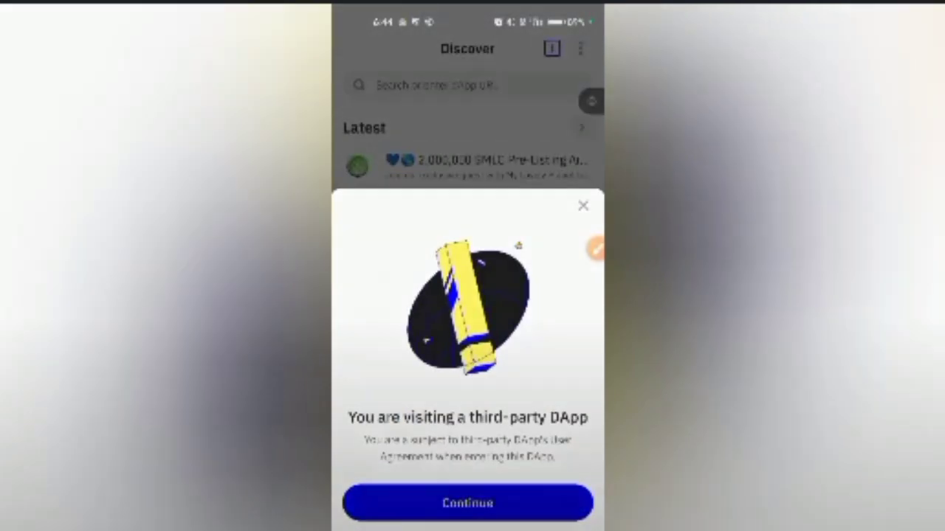
# Accept the third-party DApp notice and scroll through PancakeSwap's user, trade and value-locked stats.
pyautogui.click(466, 502)
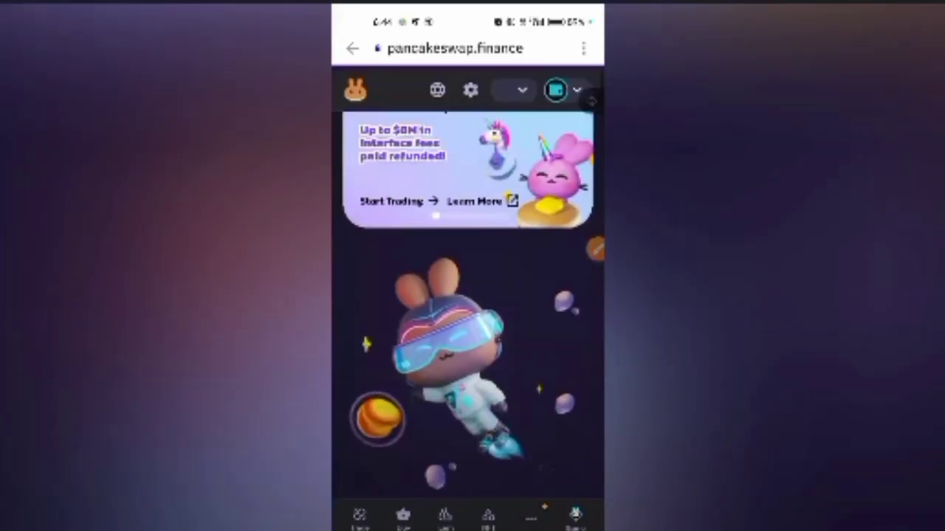
pyautogui.scroll(-3)
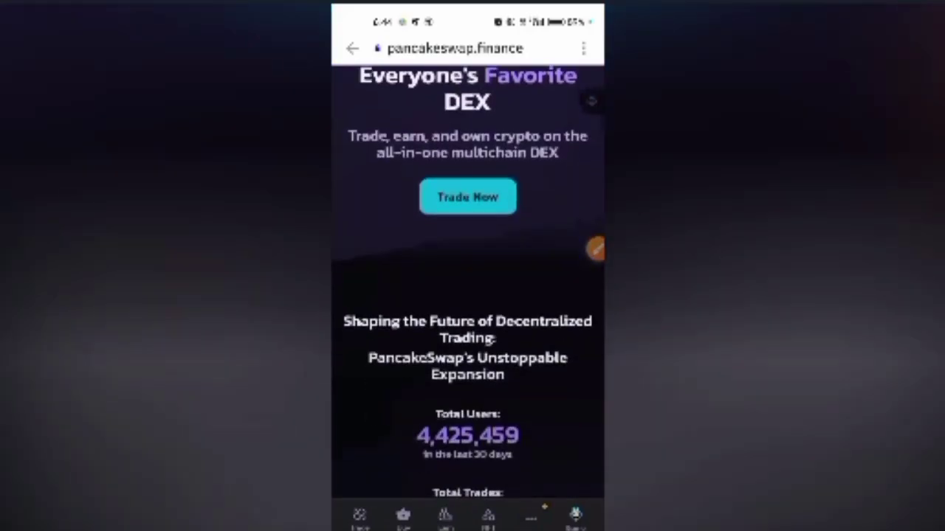
pyautogui.scroll(-3)
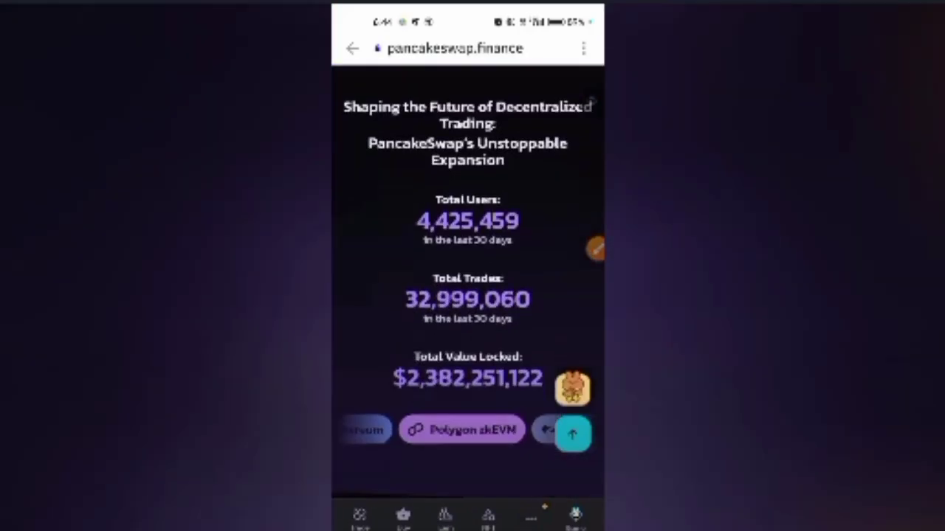
pyautogui.scroll(-3)
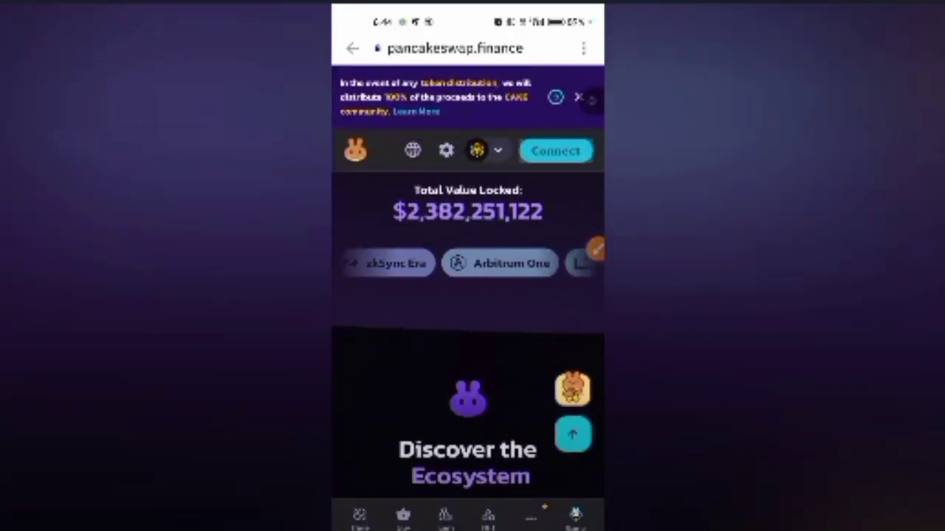
# Connect via Trust Wallet, approve, and scroll to the BNB-to-CAKE swap form.
pyautogui.click(555, 150)
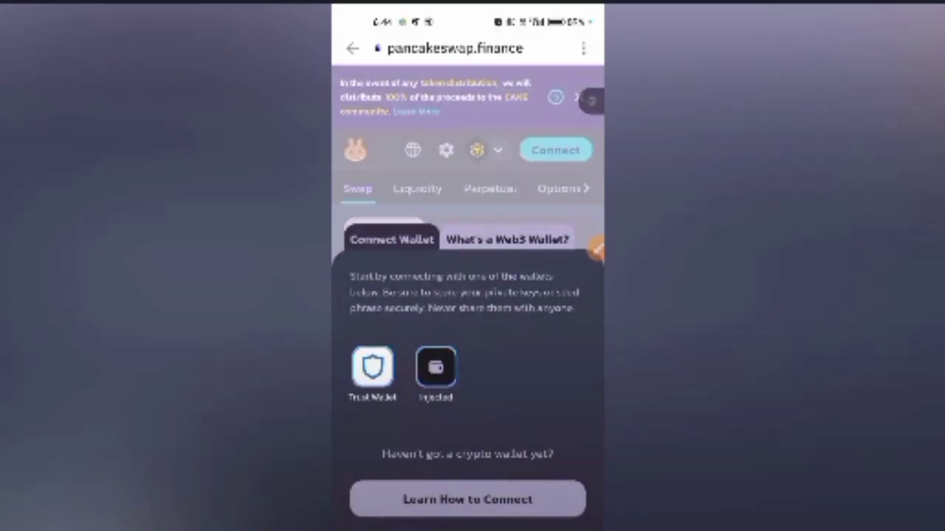
pyautogui.click(372, 367)
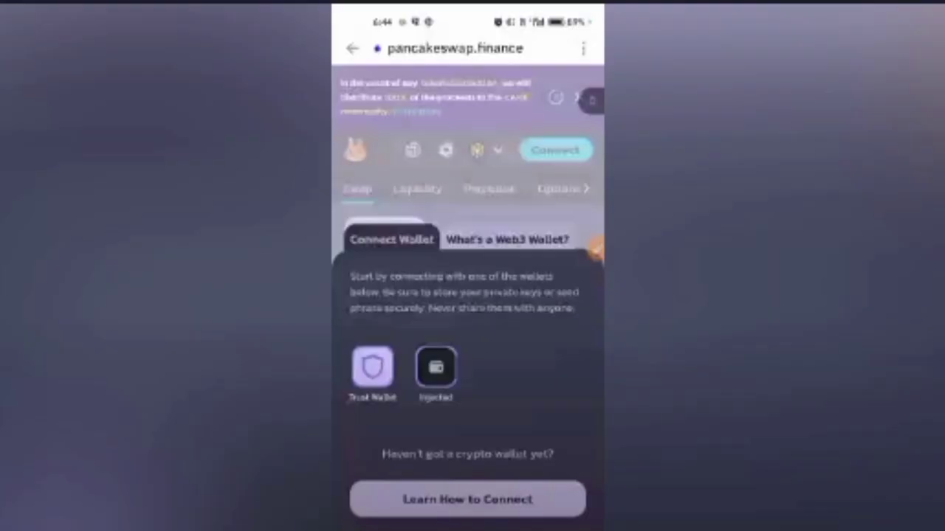
pyautogui.click(436, 367)
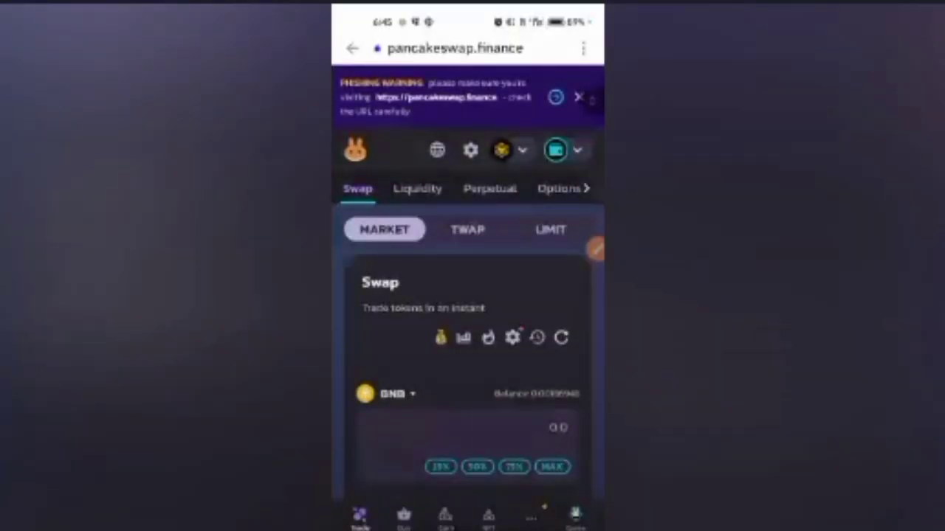
pyautogui.scroll(-3)
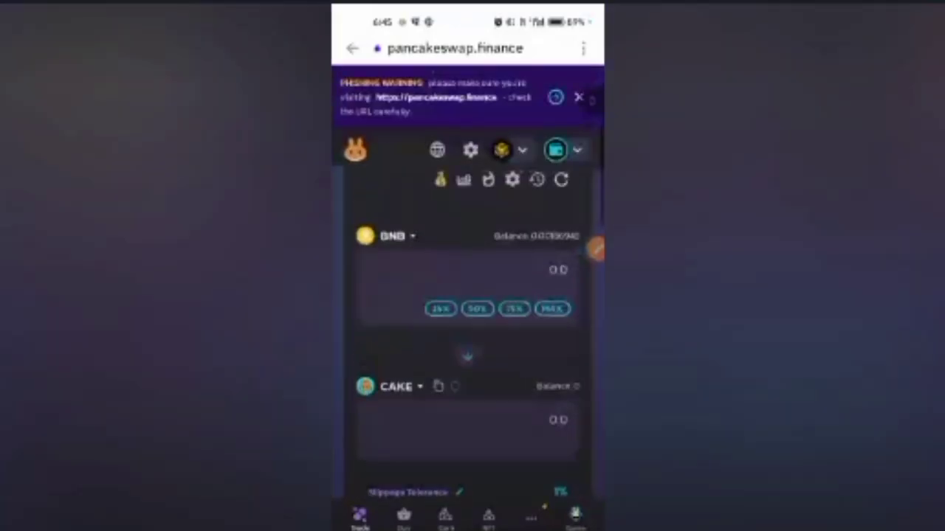